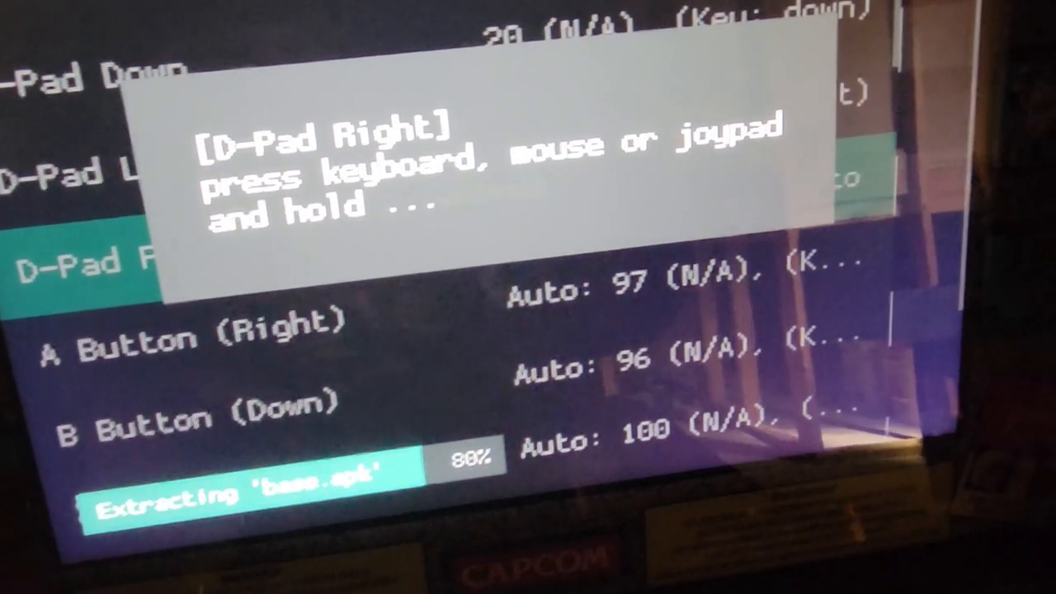
Step: Bind D-Pad Right to the keyboard's Right arrow key
{"action": "key", "text": "right"}
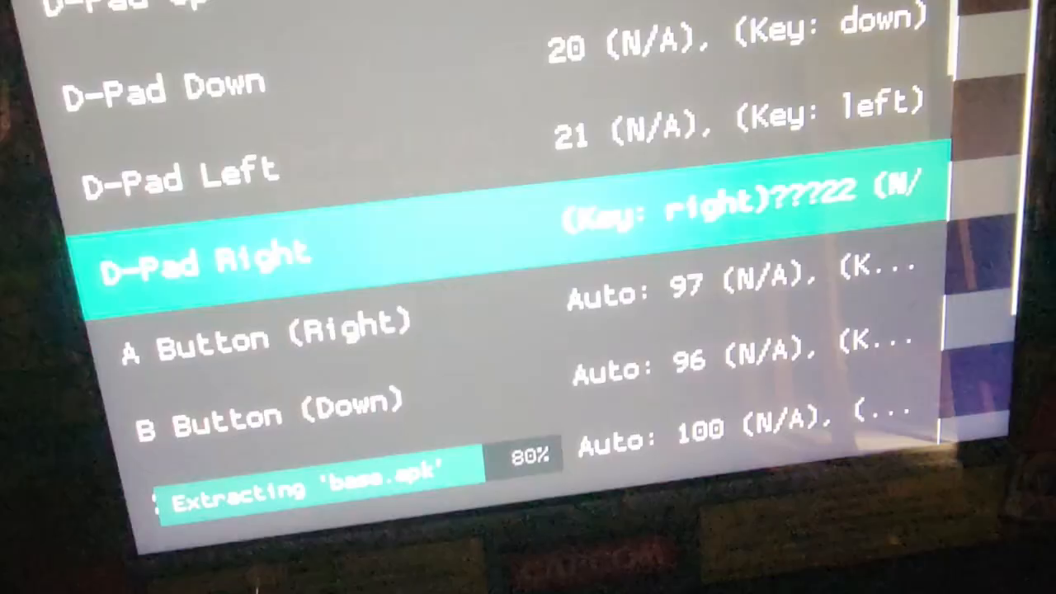